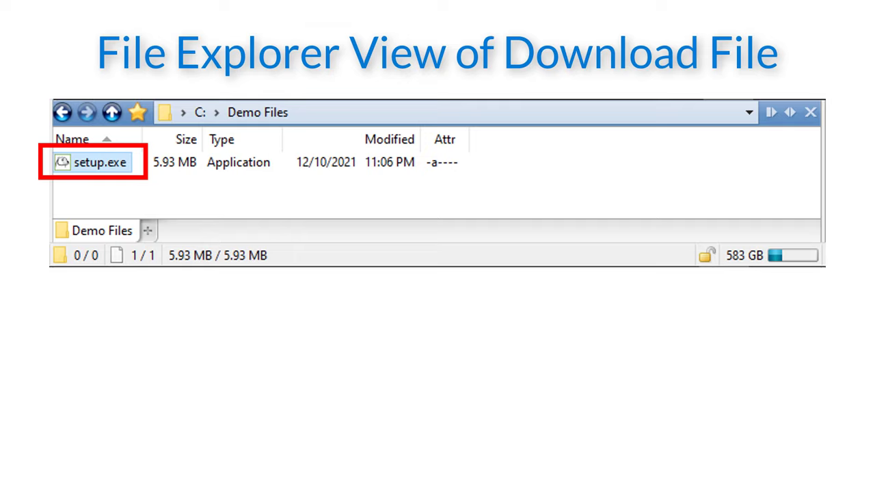
Step: Open setup.exe's Properties and show its Digital Signatures tab
{"action": "right_click", "coordinate": [100, 162]}
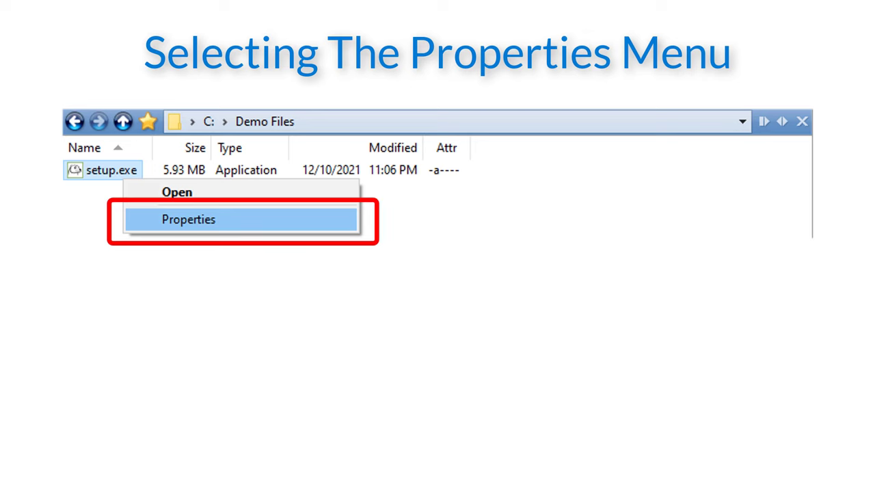
{"action": "left_click", "coordinate": [188, 219]}
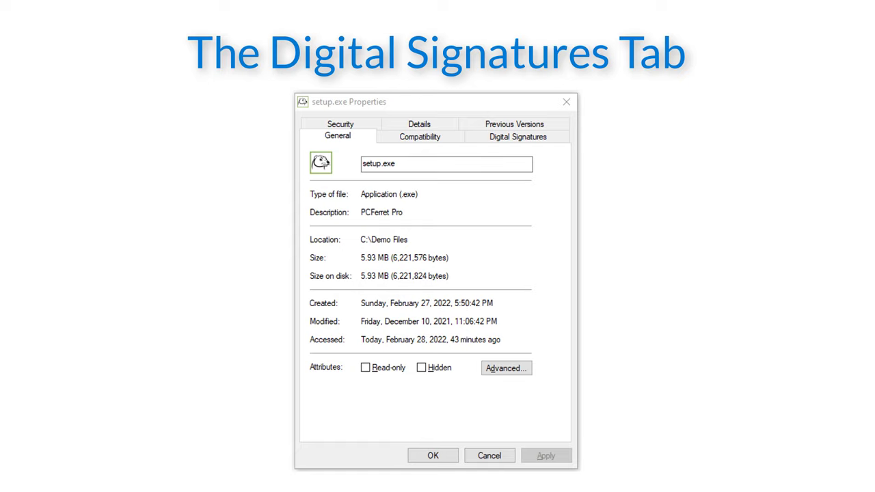
{"action": "left_click", "coordinate": [518, 137]}
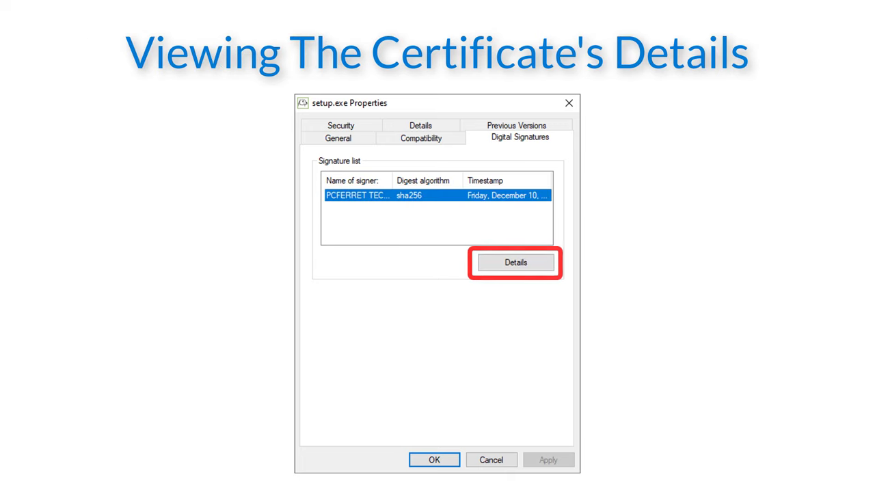
Step: Show the details of the PCFERRET TECHNOLOGY SOLUTIONS sha256 signature
{"action": "left_click", "coordinate": [515, 262]}
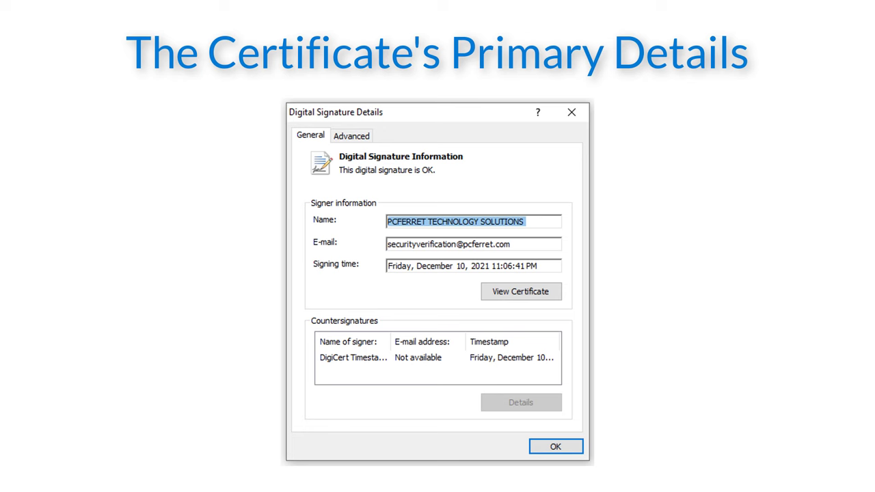
Step: View the signing certificate issued by Sectigo Public Code Signing CA R36
{"action": "left_click", "coordinate": [520, 291]}
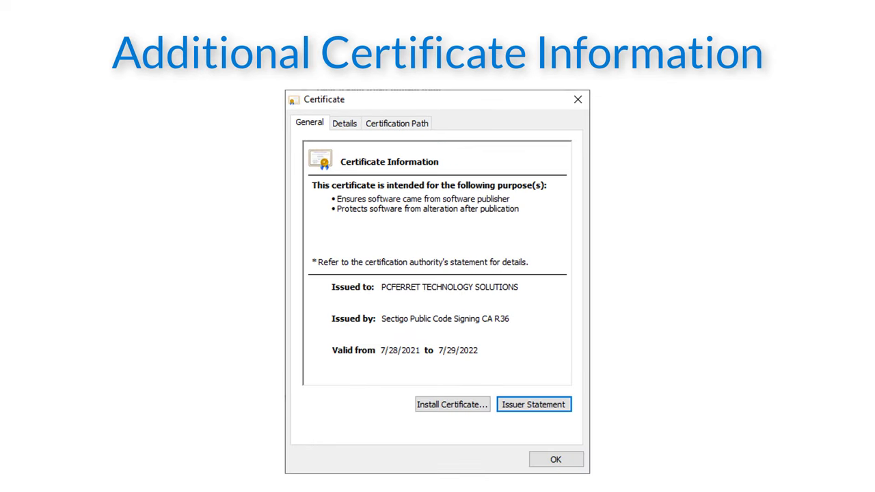